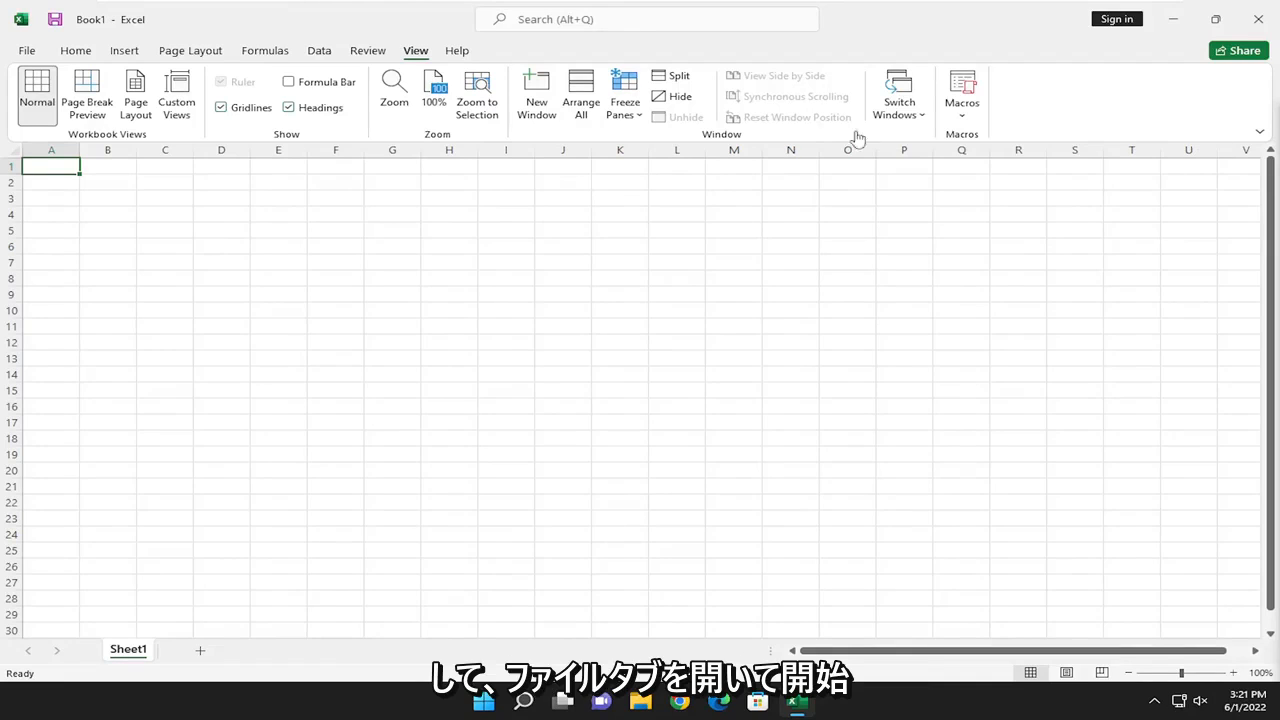
- Open the File backstage view from the blank Book1 workbook
{"action": "left_click", "coordinate": [26, 50]}
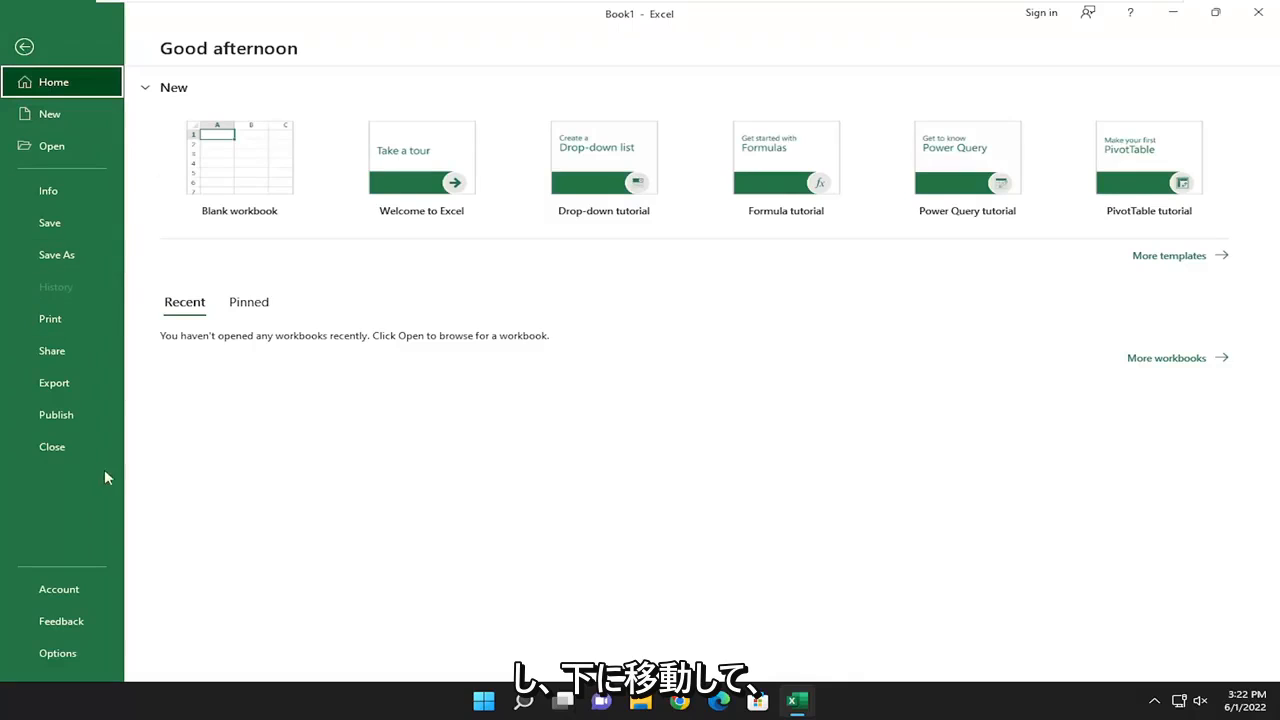
- Open Excel Options and switch to the Trust Center page
{"action": "left_click", "coordinate": [57, 653]}
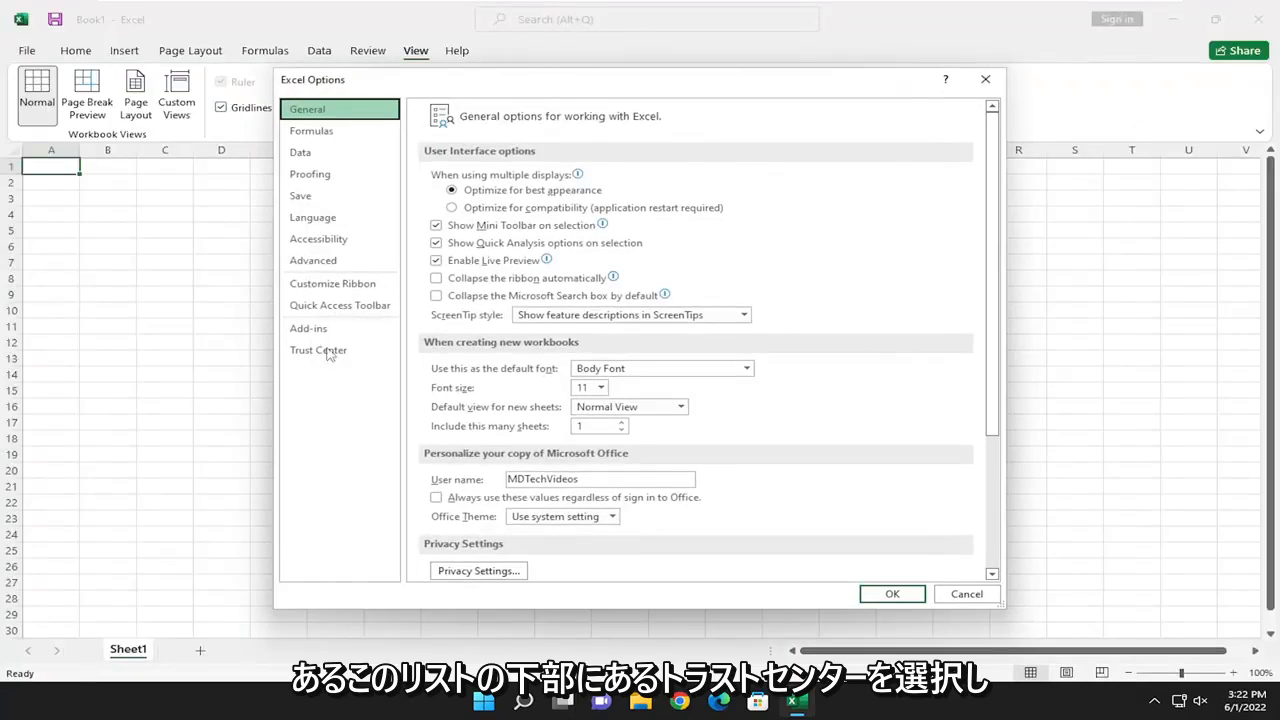
{"action": "left_click", "coordinate": [318, 350]}
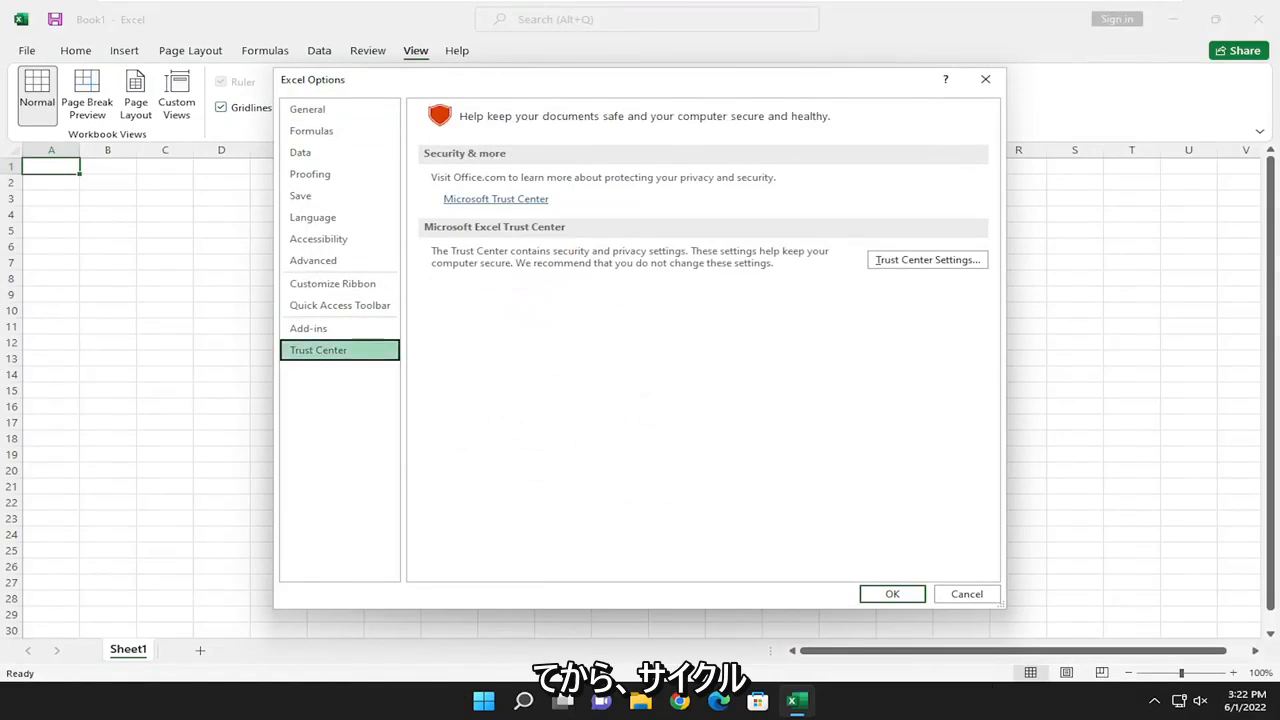
{"action": "mouse_move", "coordinate": [890, 265]}
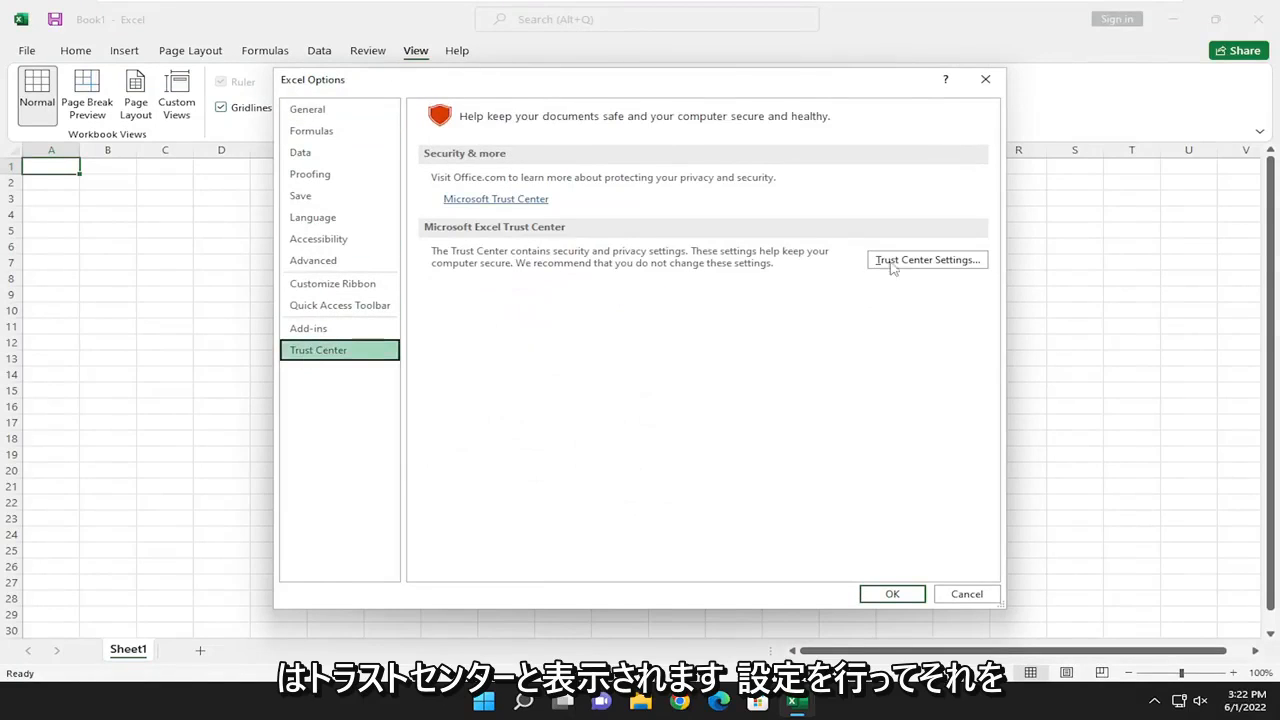
- Open Trust Center Settings on the Macro Settings page
{"action": "left_click", "coordinate": [926, 259]}
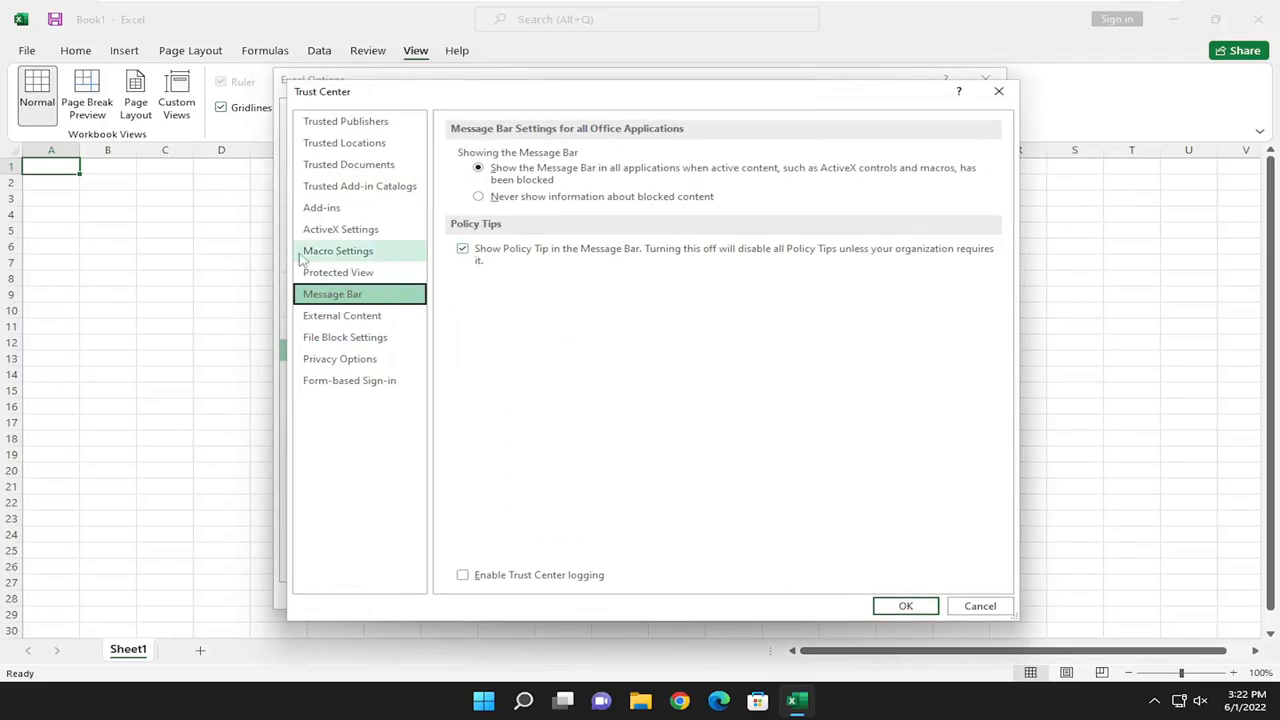
{"action": "left_click", "coordinate": [337, 250]}
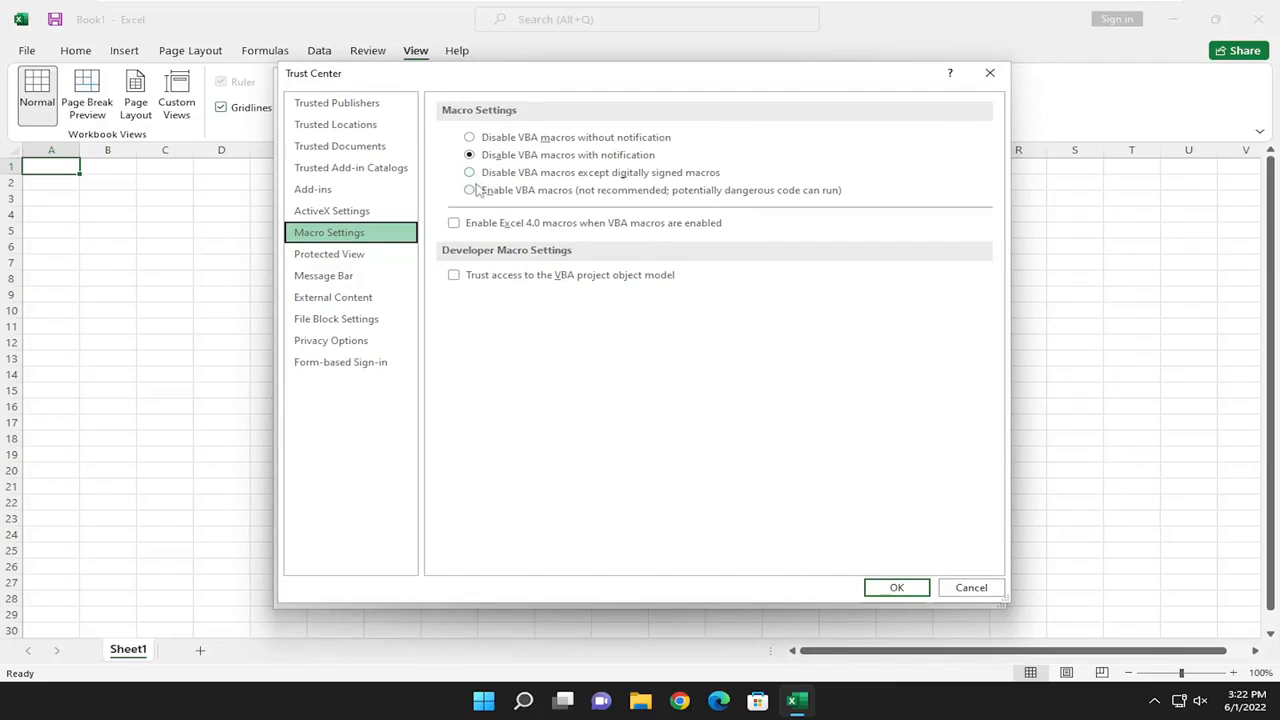
- Select the 'Enable VBA macros (not recommended)' option
{"action": "left_click", "coordinate": [469, 190]}
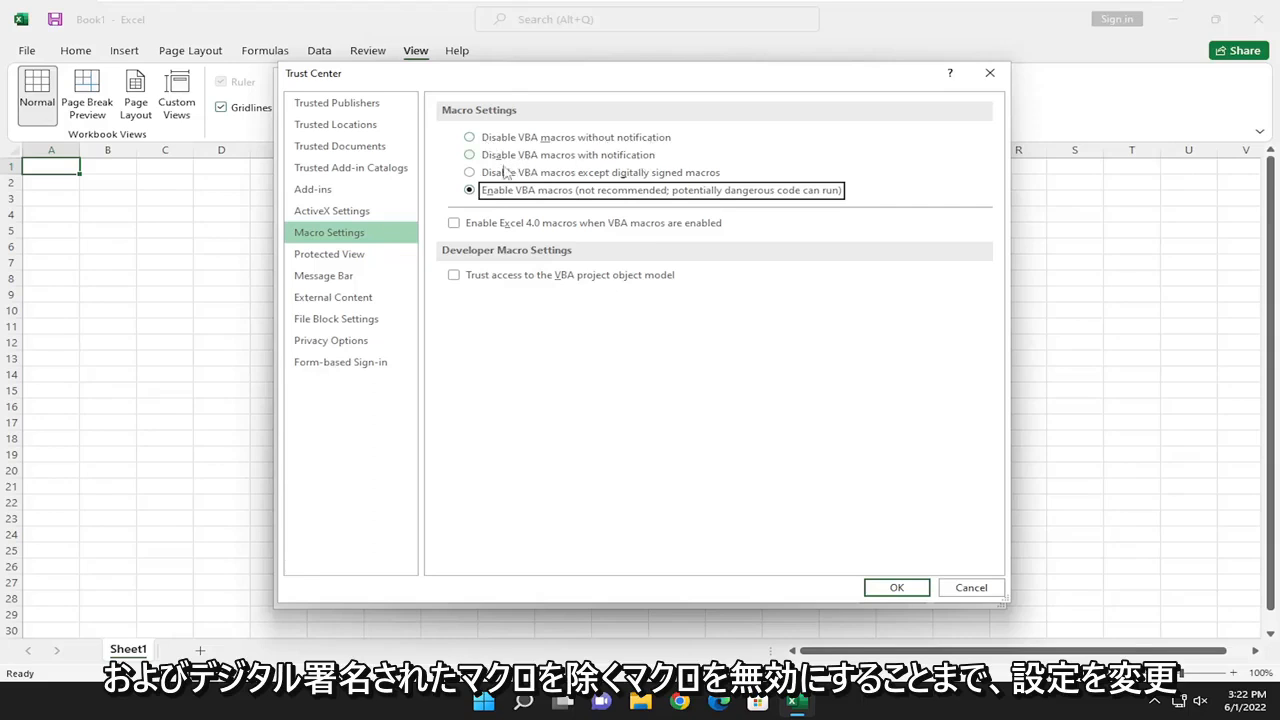
{"action": "mouse_move", "coordinate": [605, 182]}
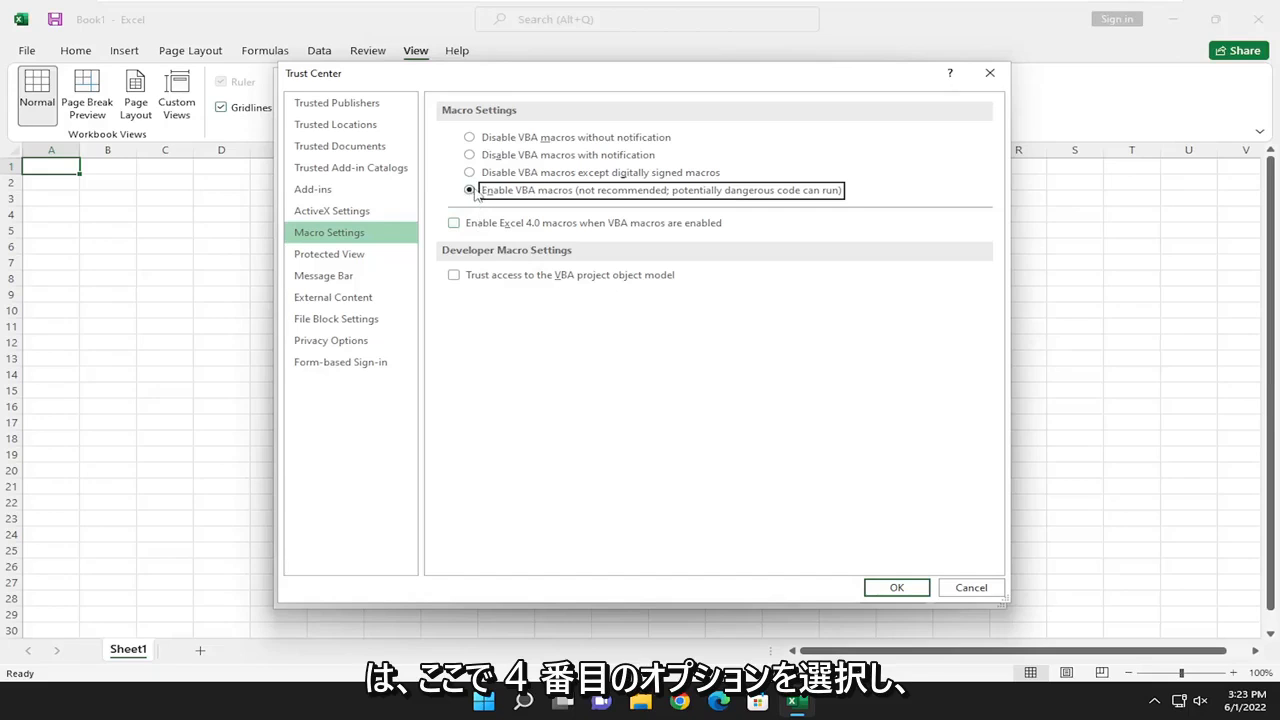
- Confirm the enabled-macros setting with OK in the Trust Center dialog
{"action": "left_click", "coordinate": [896, 587]}
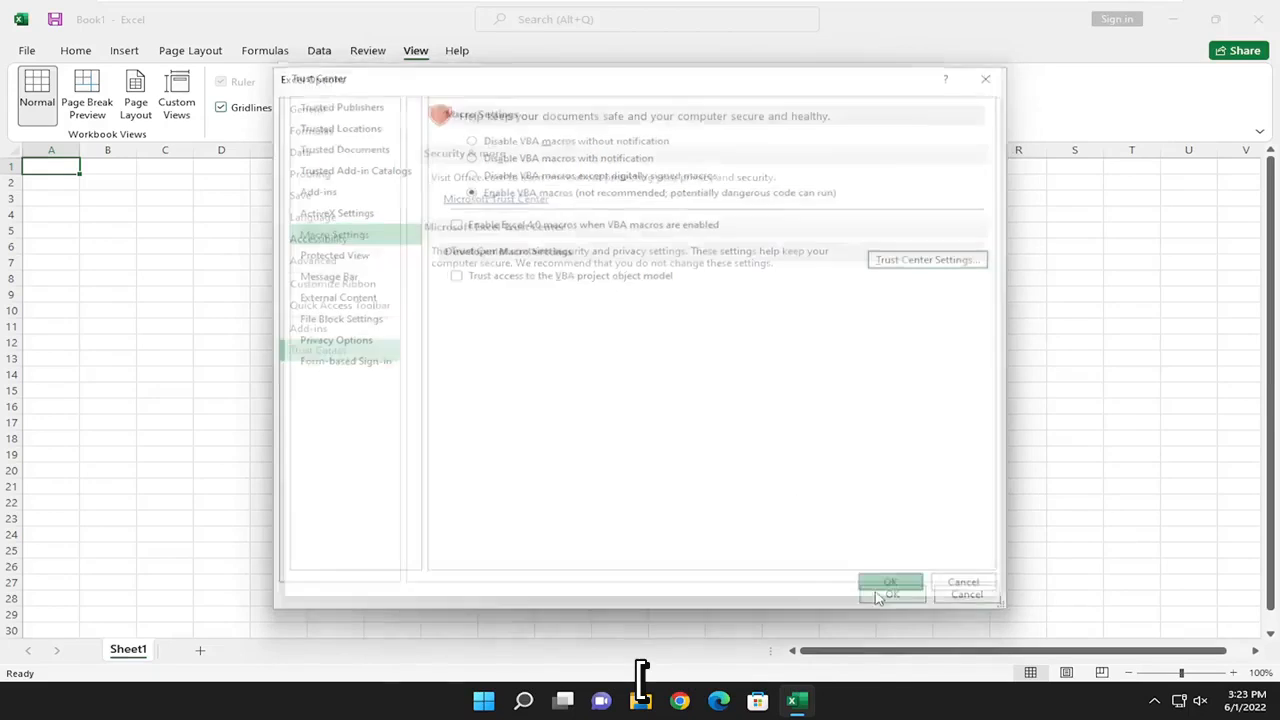
{"action": "left_click", "coordinate": [890, 582]}
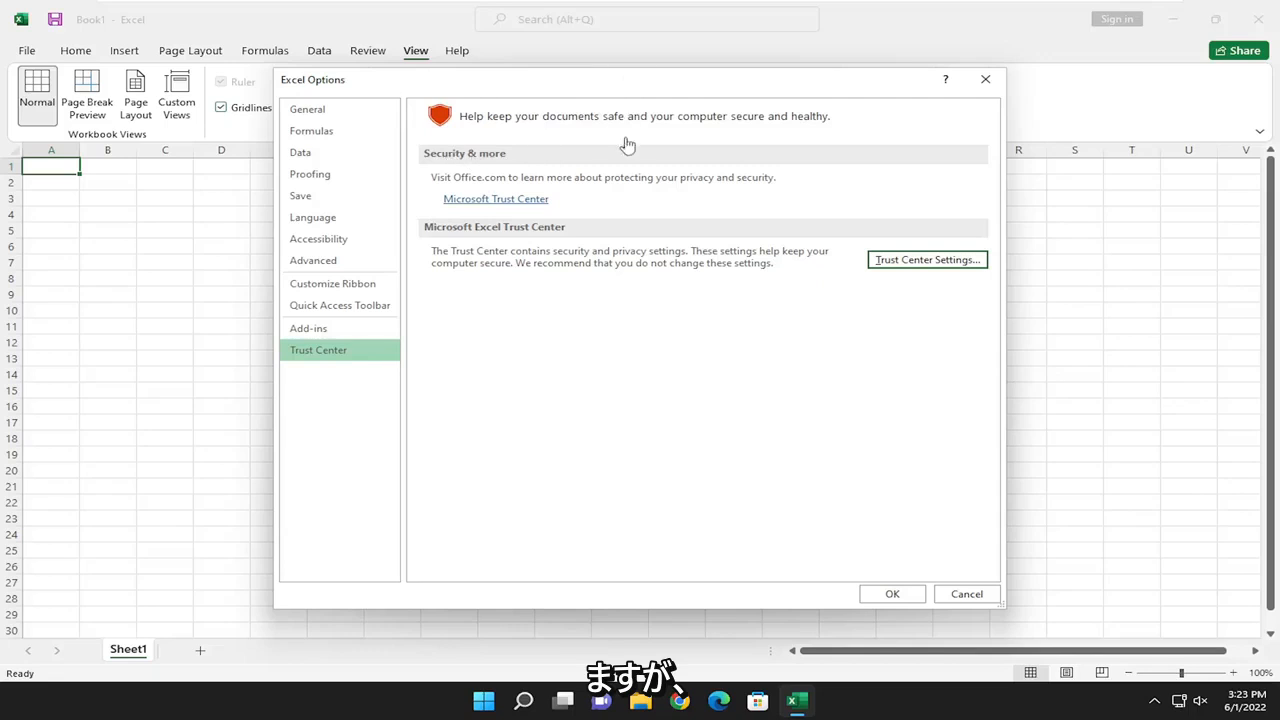
{"action": "mouse_move", "coordinate": [500, 190]}
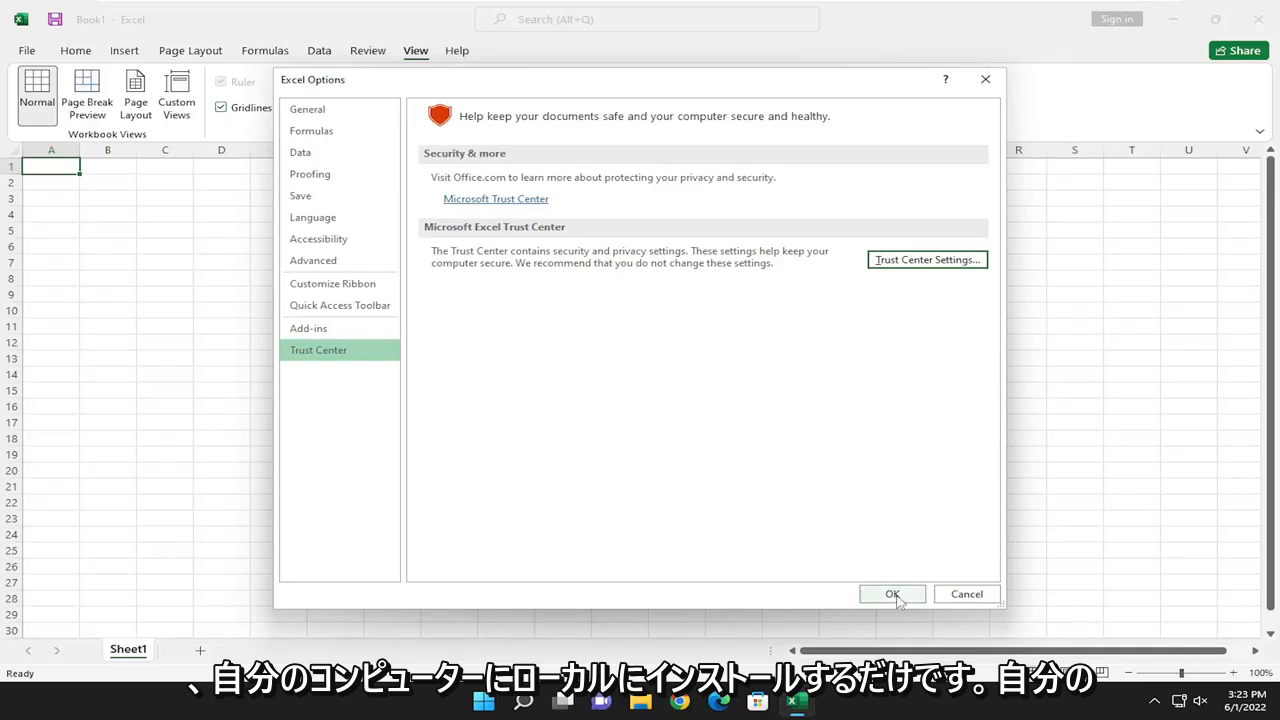
- Confirm Excel Options with OK to return to the blank Book1 worksheet
{"action": "left_click", "coordinate": [890, 594]}
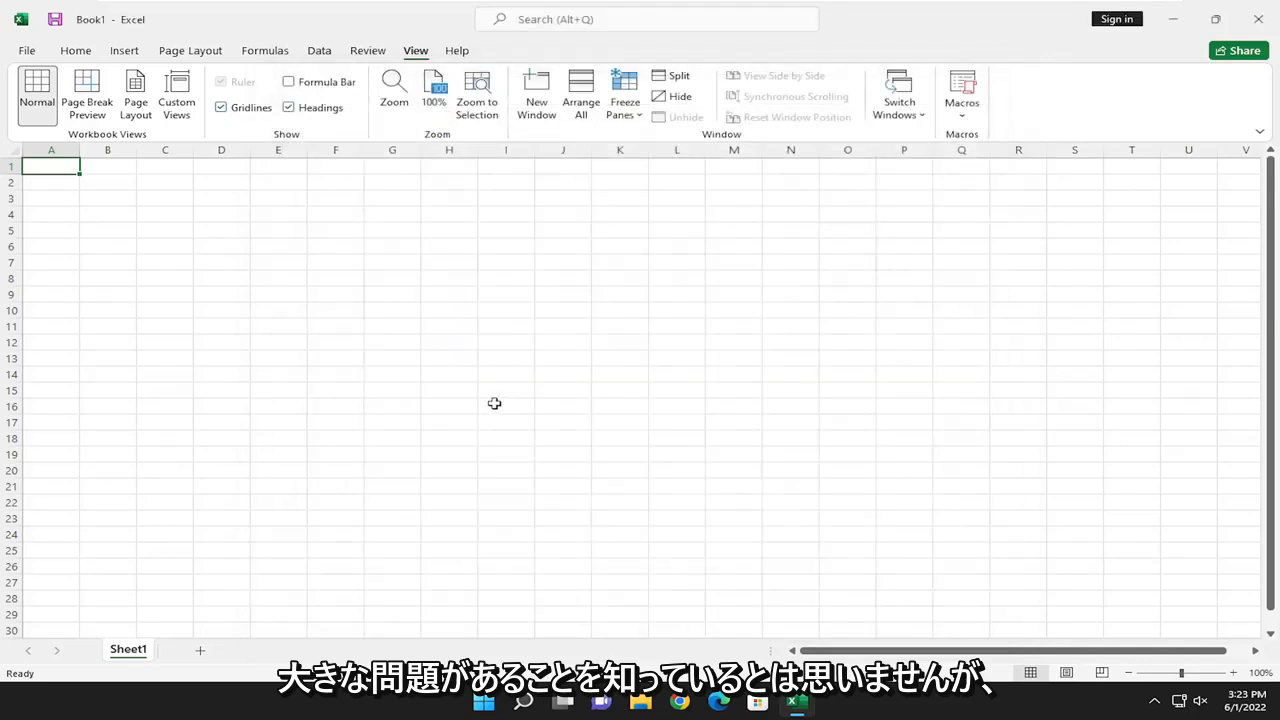
{"action": "mouse_move", "coordinate": [457, 393]}
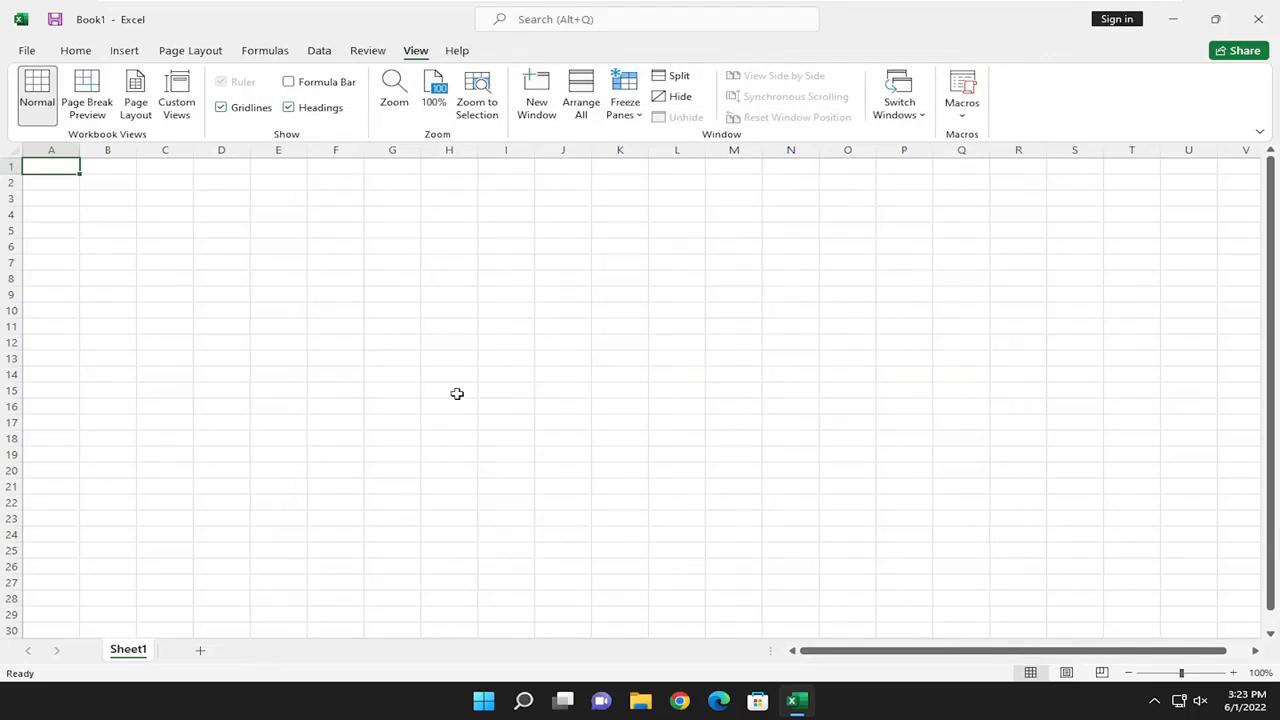